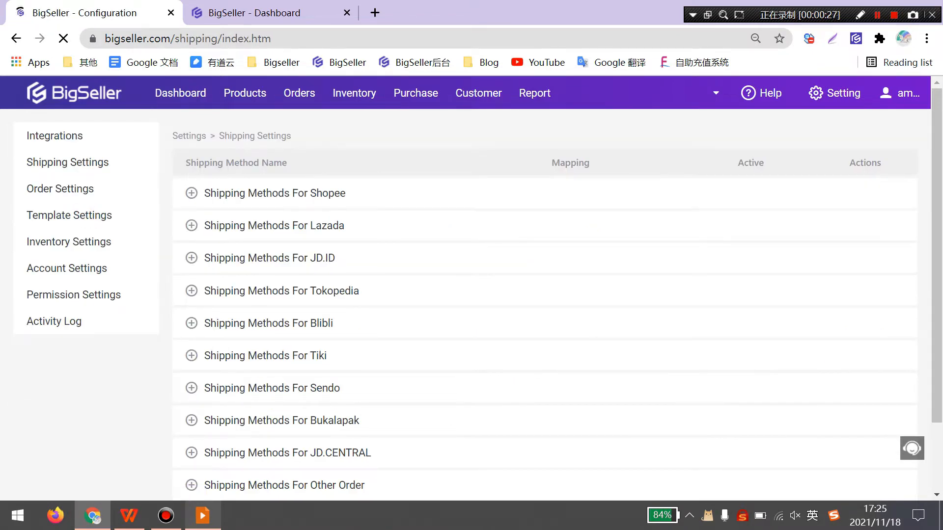
# - Open Template Settings to show the Label Template list
pyautogui.click(68, 214)
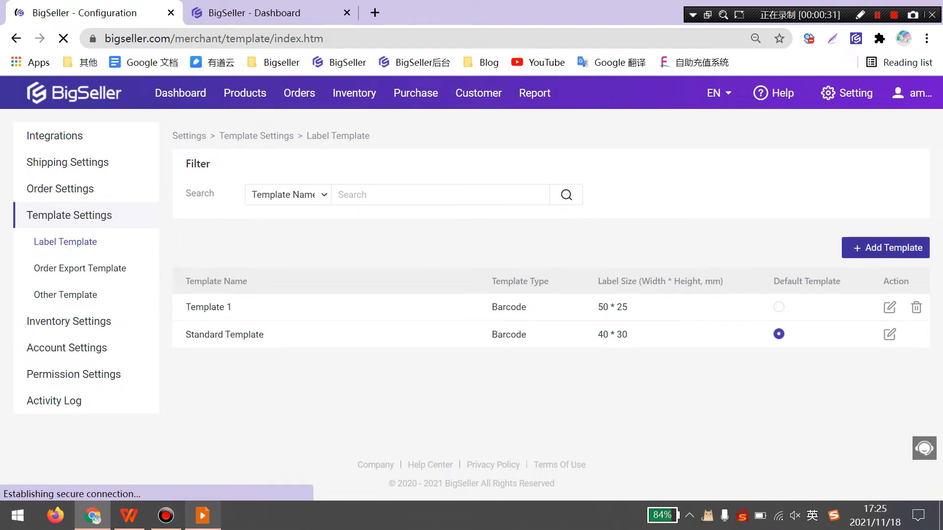
# - Add a label template 'Template A', 50 × 25 mm, keeping 40% barcode height
pyautogui.click(885, 247)
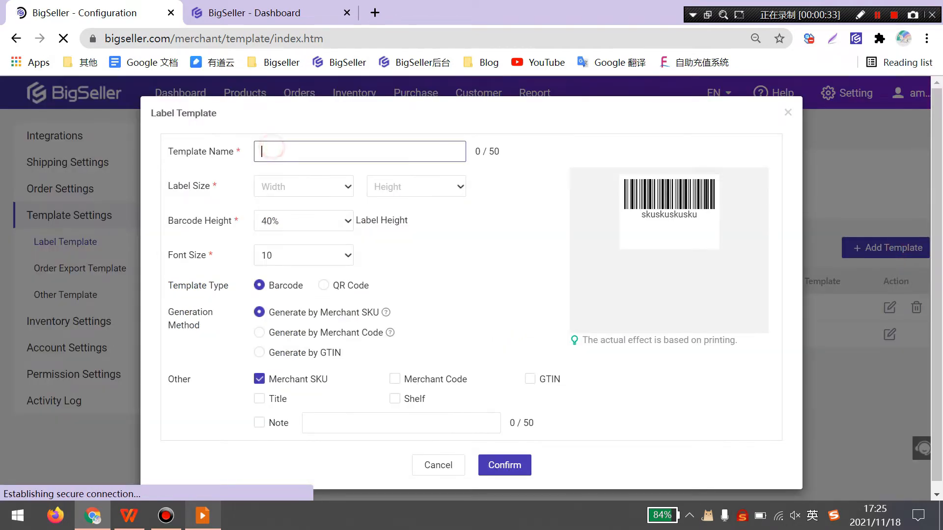
pyautogui.write('Template A')
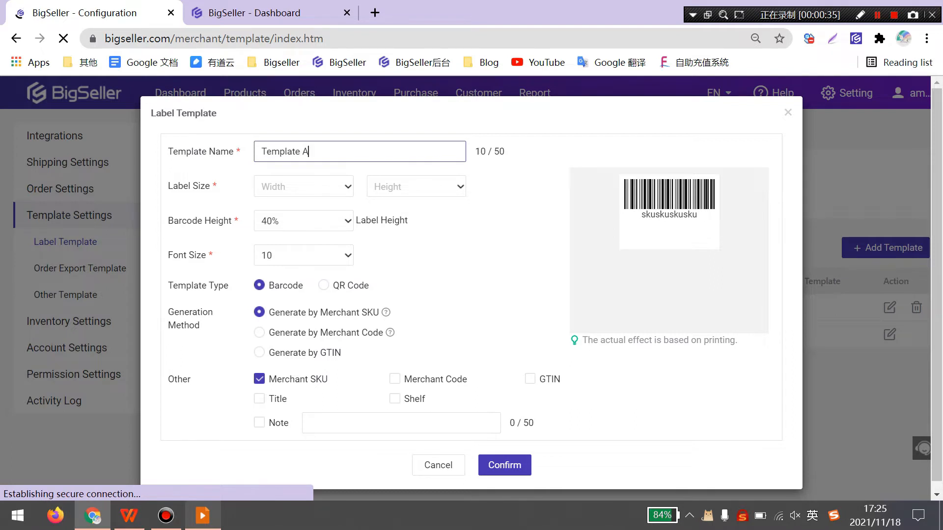
pyautogui.click(302, 186)
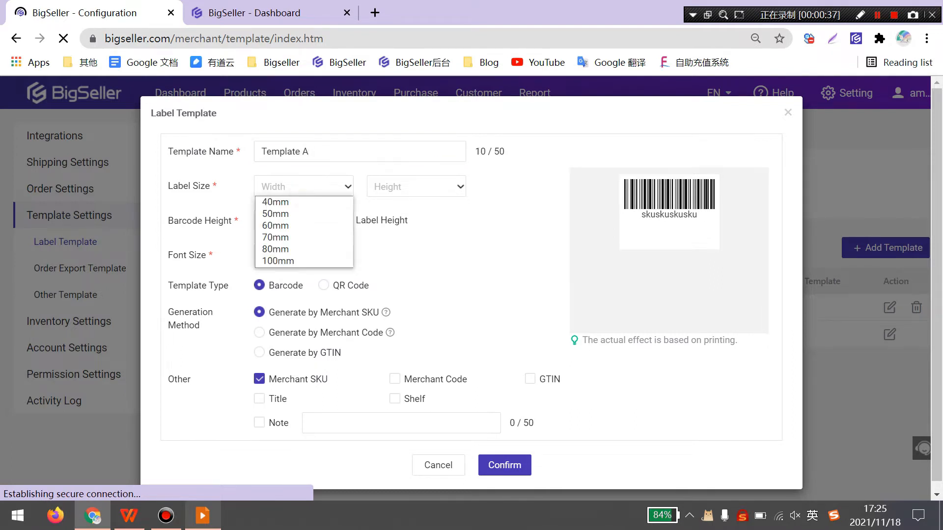
pyautogui.click(275, 214)
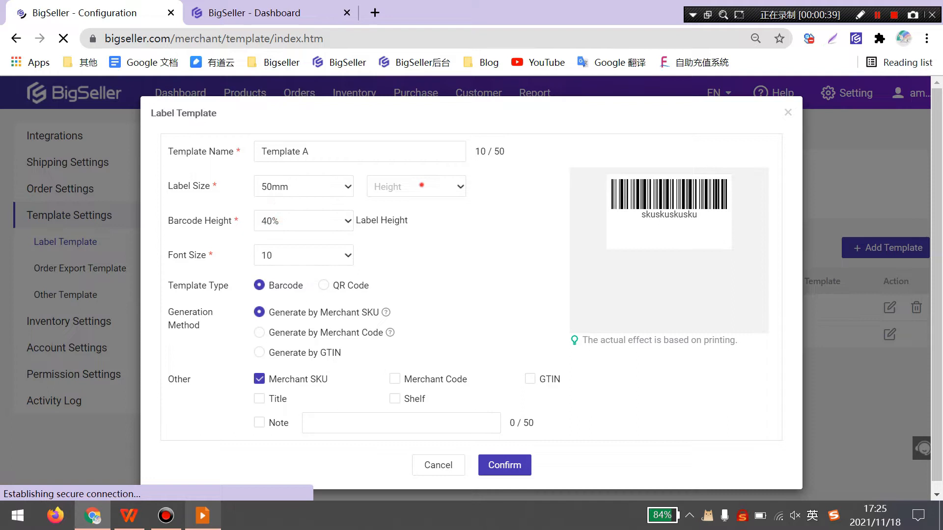
pyautogui.click(416, 186)
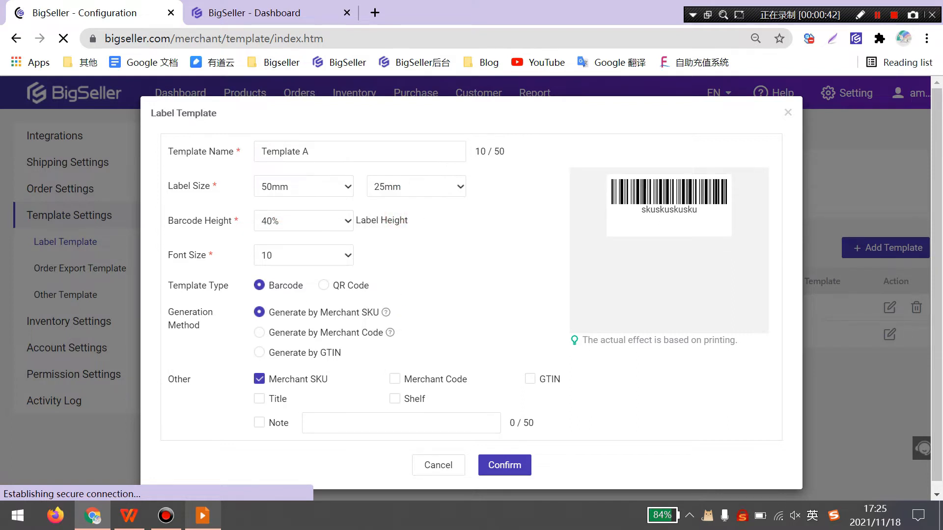
pyautogui.click(303, 221)
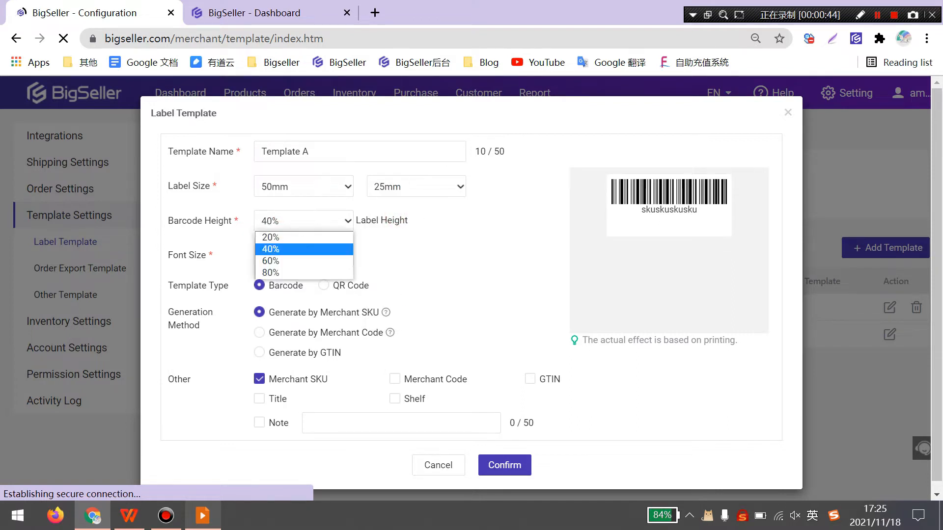
pyautogui.click(302, 255)
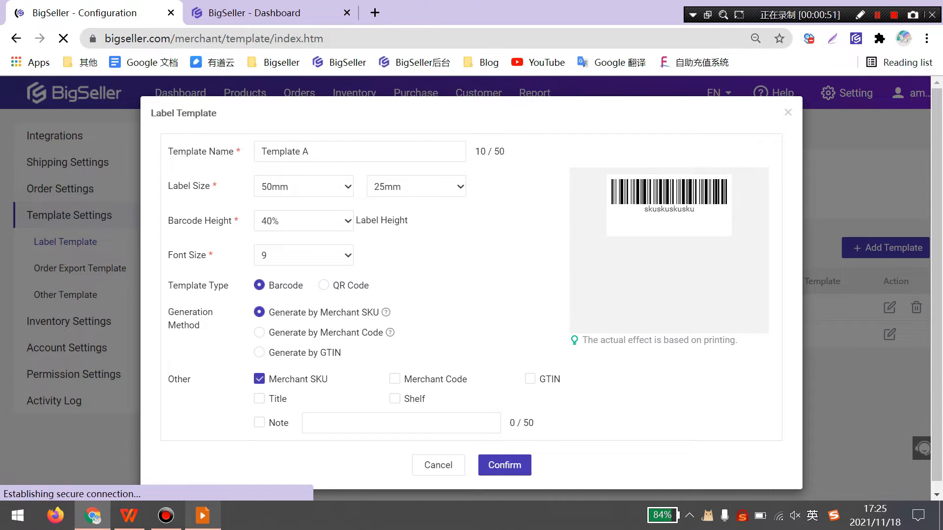
# - Switch Template A to QR Code, trying the code location on top, then left
pyautogui.click(323, 285)
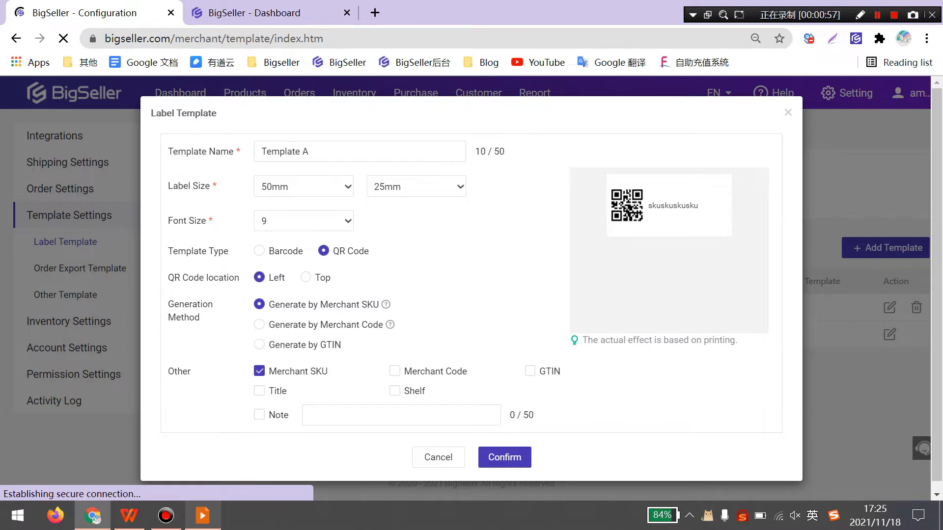
pyautogui.click(306, 277)
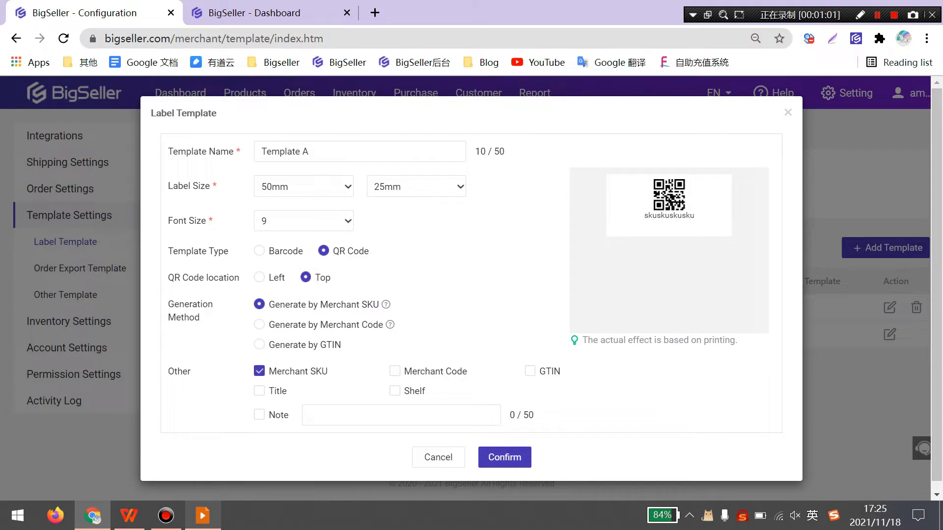
pyautogui.click(259, 277)
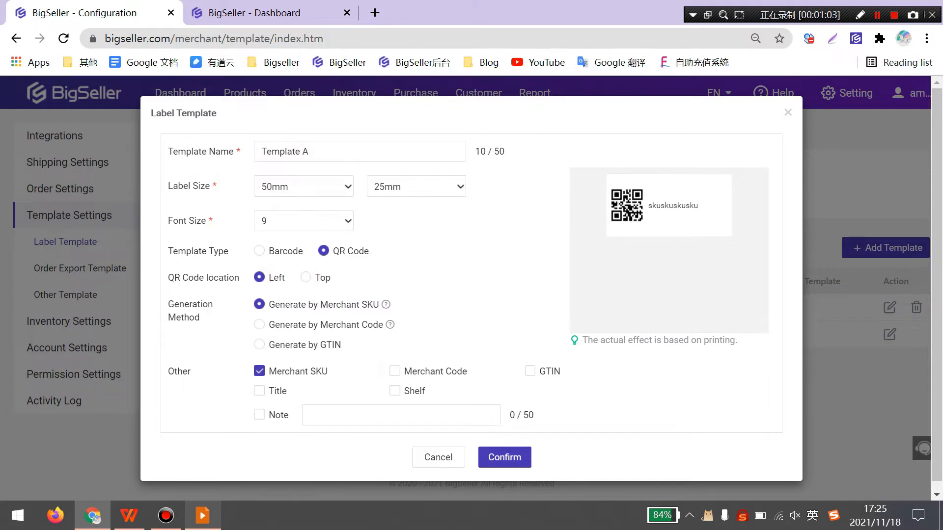
pyautogui.click(259, 285)
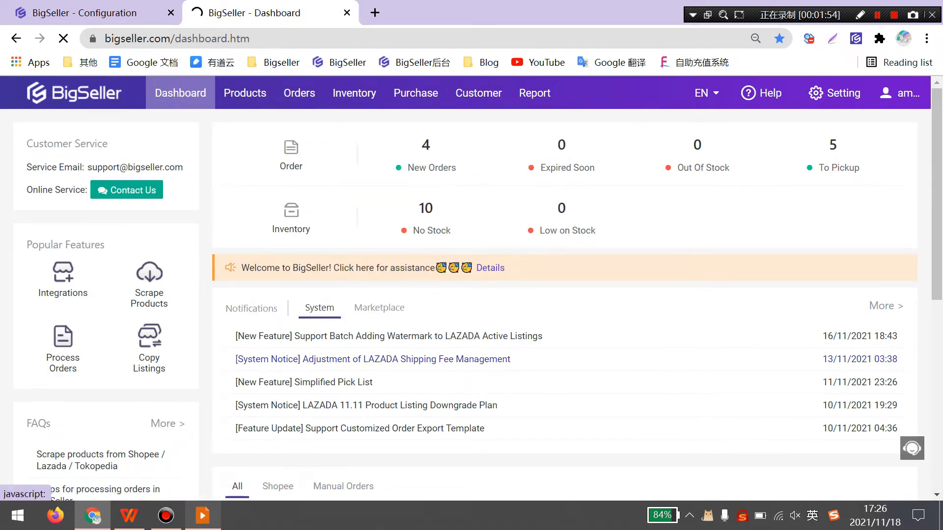
# - Save GTIN '1234test' on merchant SKU AB001X-man-M in the inventory list
pyautogui.click(354, 92)
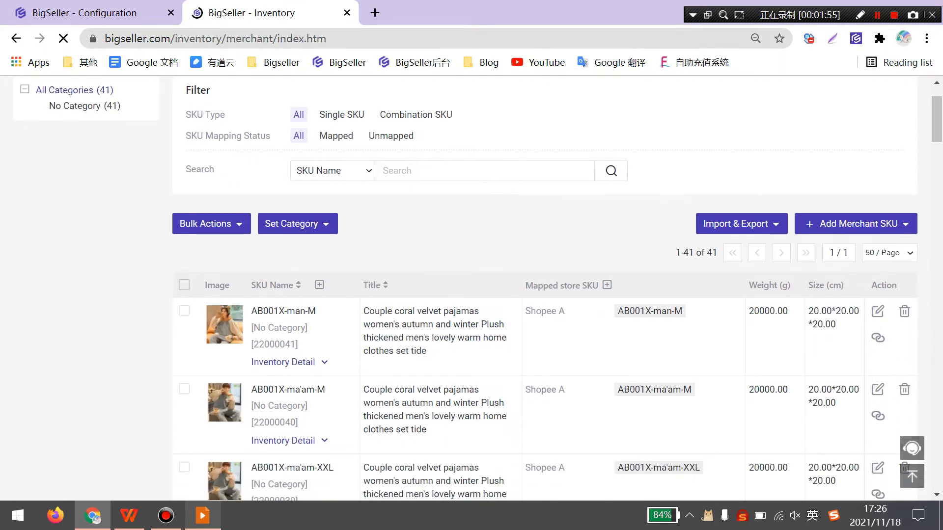
pyautogui.click(878, 311)
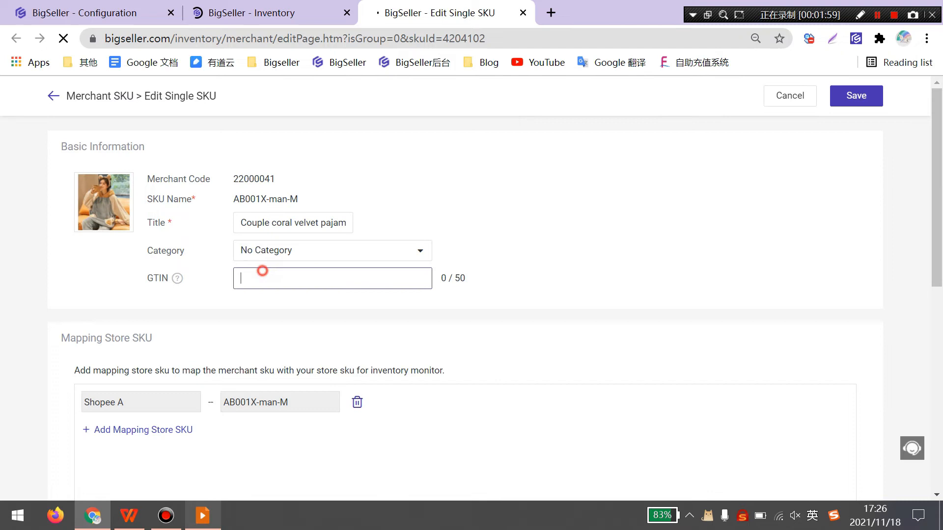
pyautogui.write('1234')
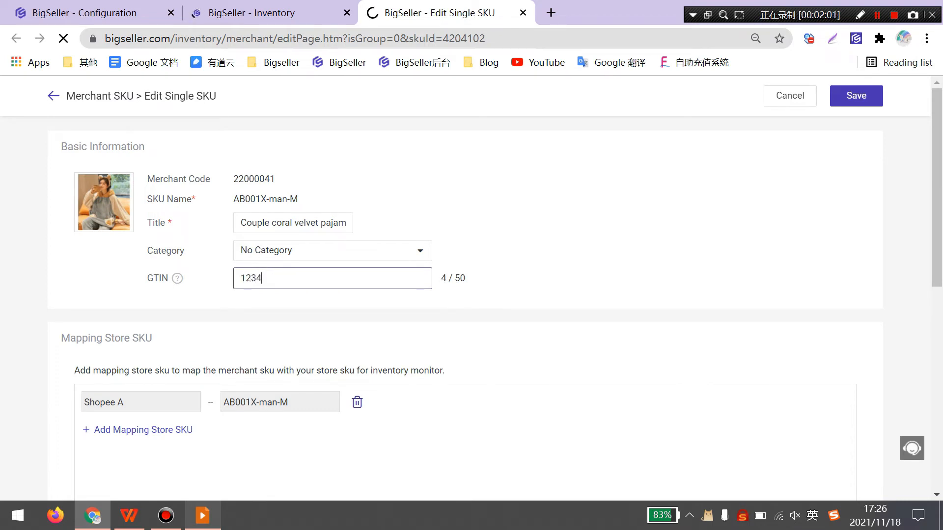
pyautogui.write('test')
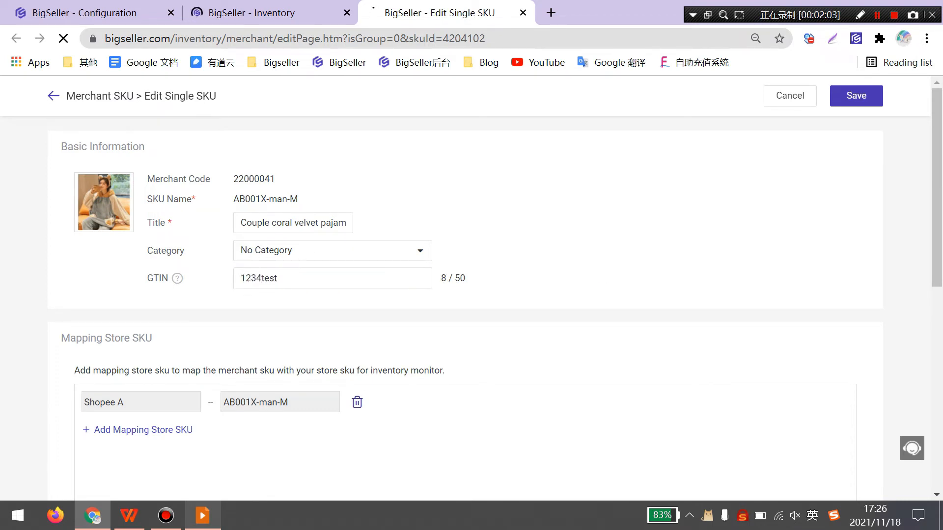
pyautogui.click(855, 96)
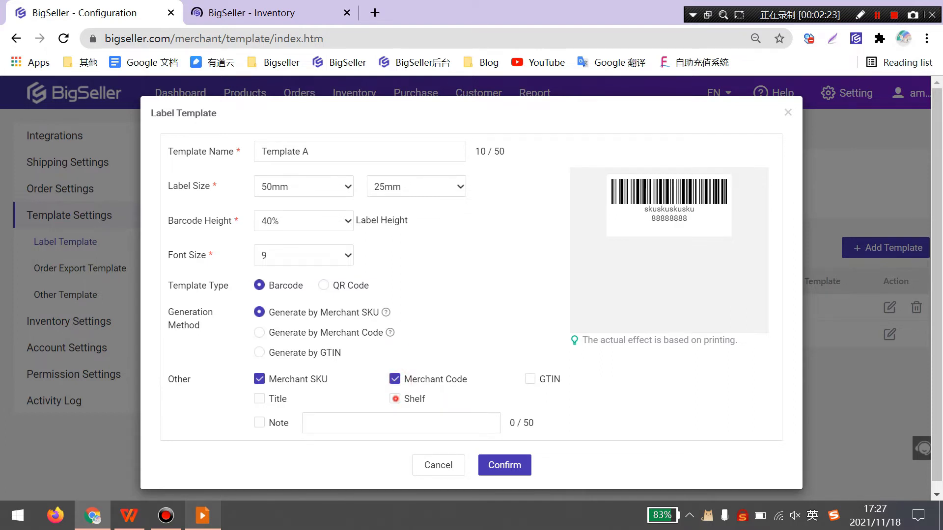
# - Add shelf location to Template A's label and save the template
pyautogui.click(394, 398)
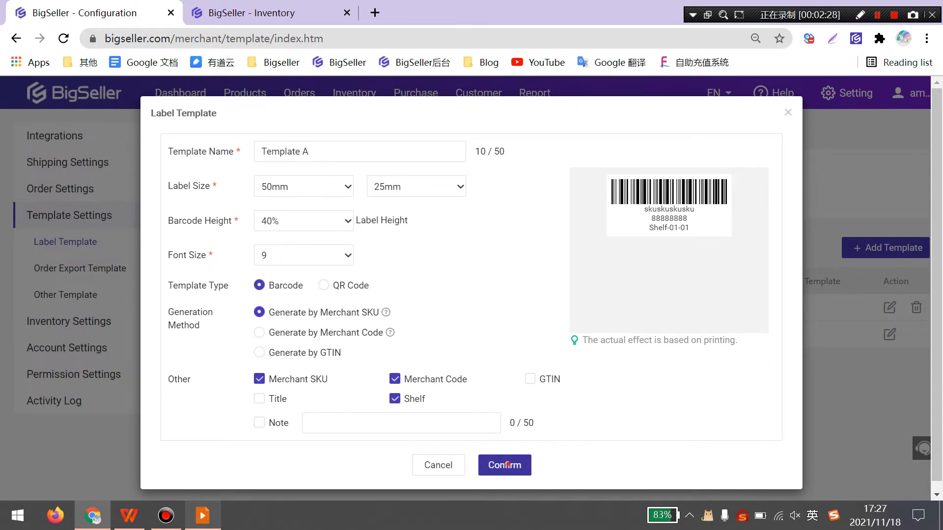
pyautogui.click(504, 465)
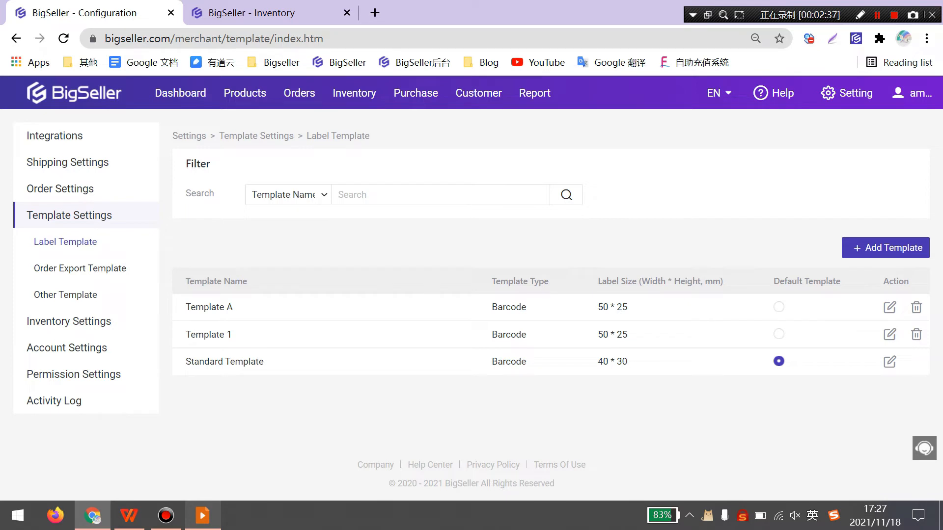
# - Select the Default Template radio button in Template A's row
pyautogui.click(778, 307)
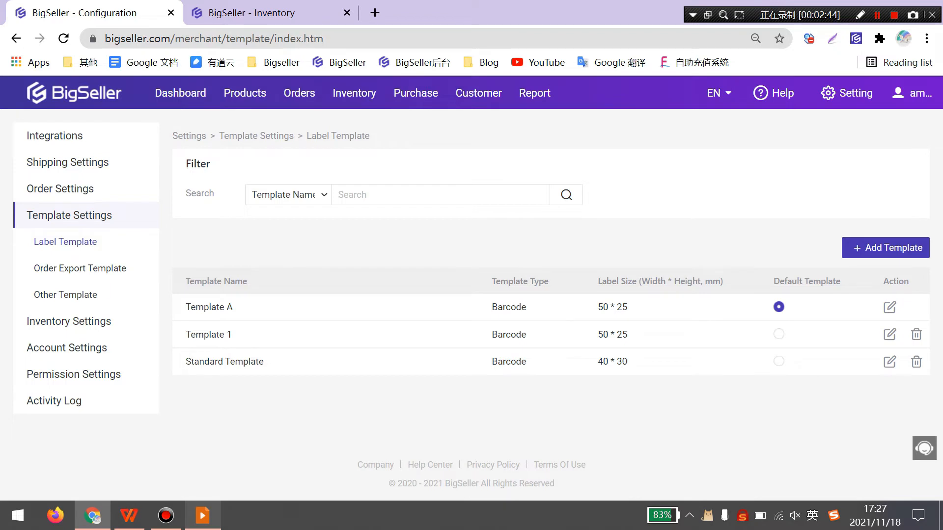
pyautogui.moveTo(354, 93)
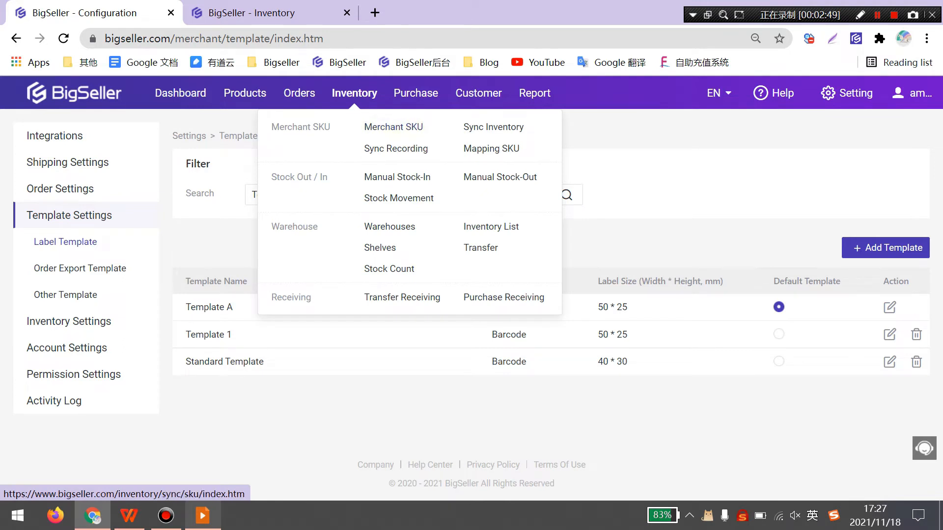
pyautogui.moveTo(491, 227)
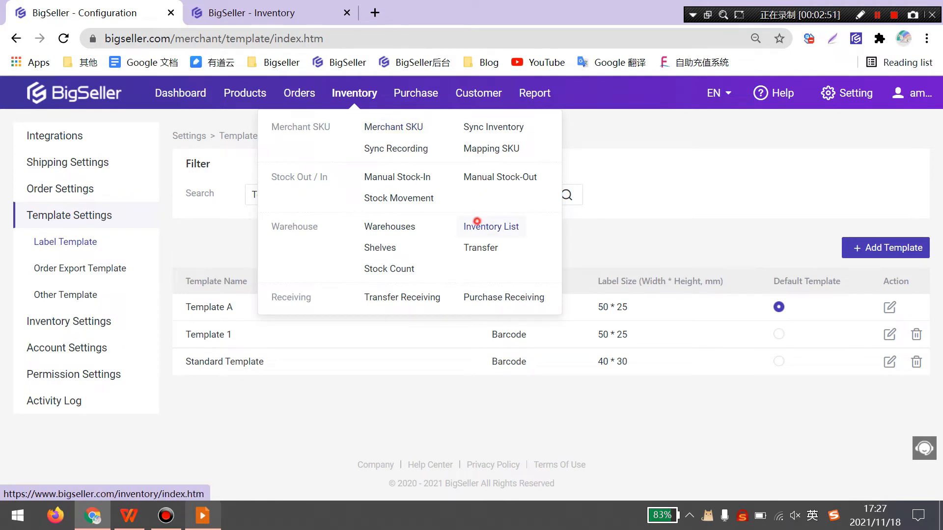
# - Start Print Label for the four selected SKUs in the inventory list
pyautogui.click(491, 227)
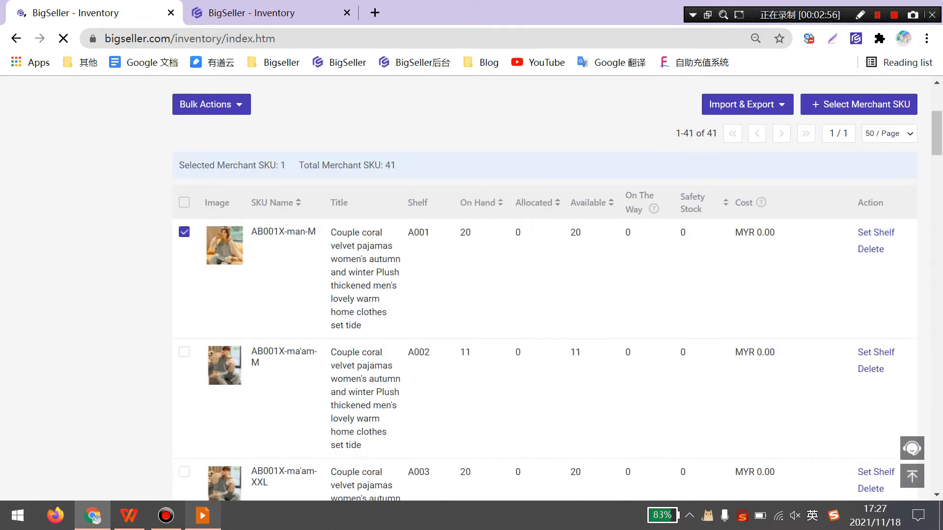
pyautogui.scroll(-3)
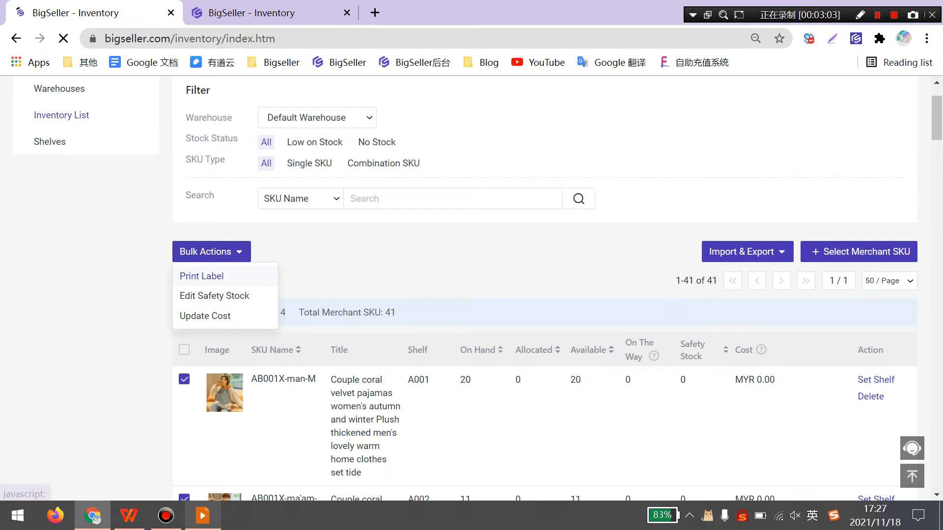
pyautogui.click(201, 276)
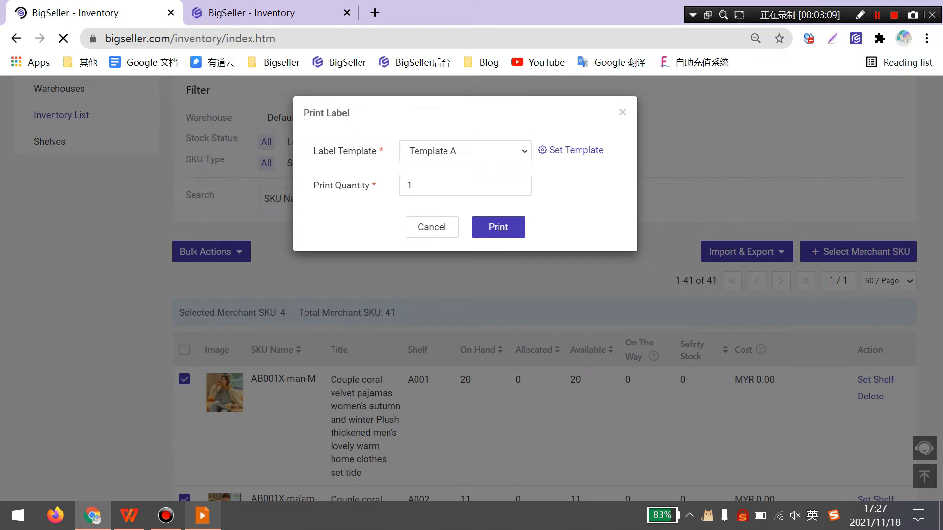
# - Print 5 labels per SKU with Template A, generating the label PDF
pyautogui.click(465, 151)
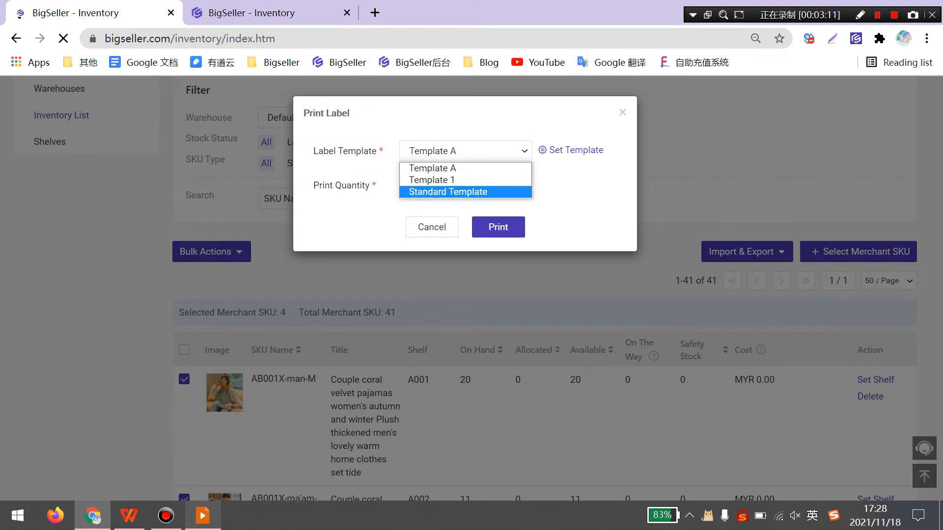
pyautogui.click(432, 168)
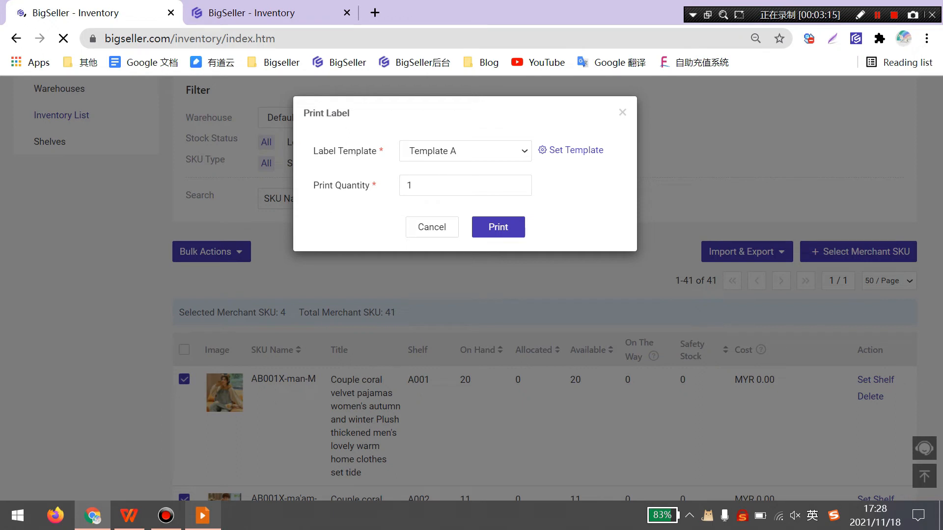
pyautogui.click(465, 185)
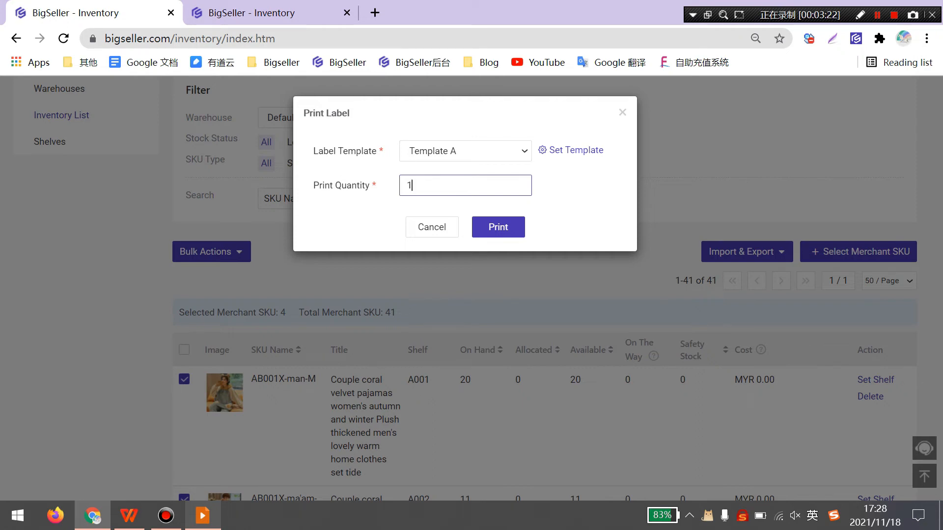
pyautogui.write('5')
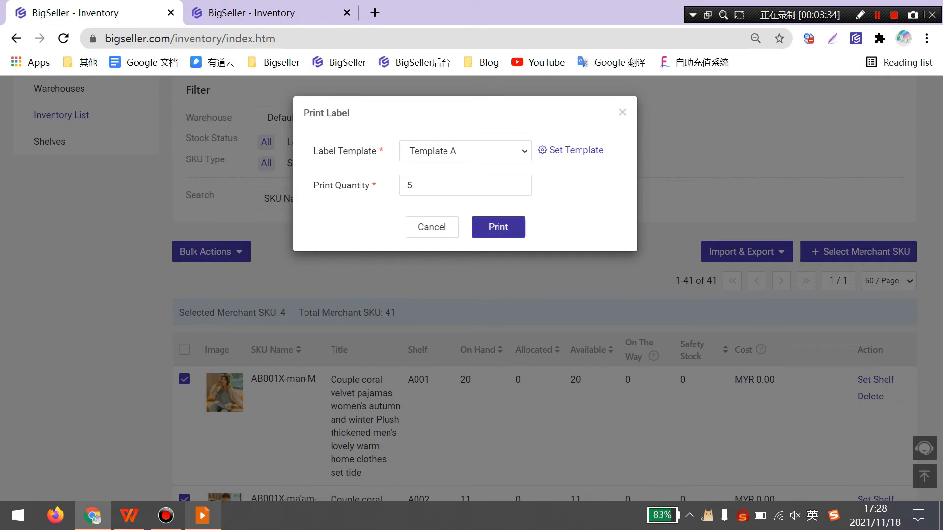
pyautogui.click(498, 227)
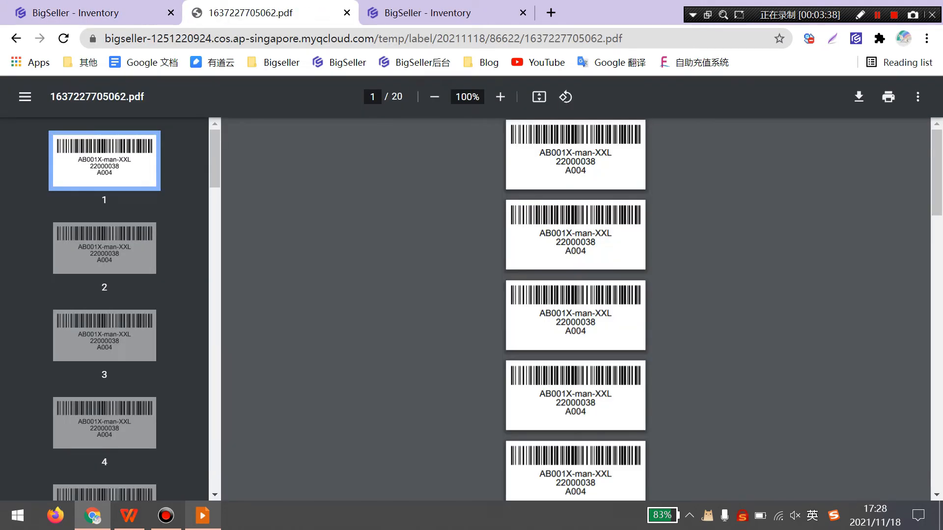
# - Scroll through the generated barcode label PDF
pyautogui.scroll(-3)
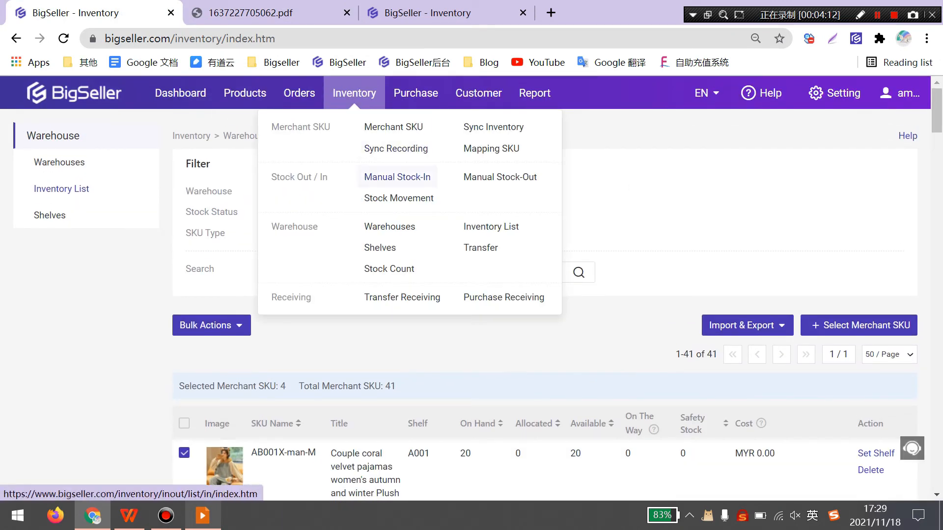
# - Add a new stock-in list from the Manual Stock-In page
pyautogui.click(397, 177)
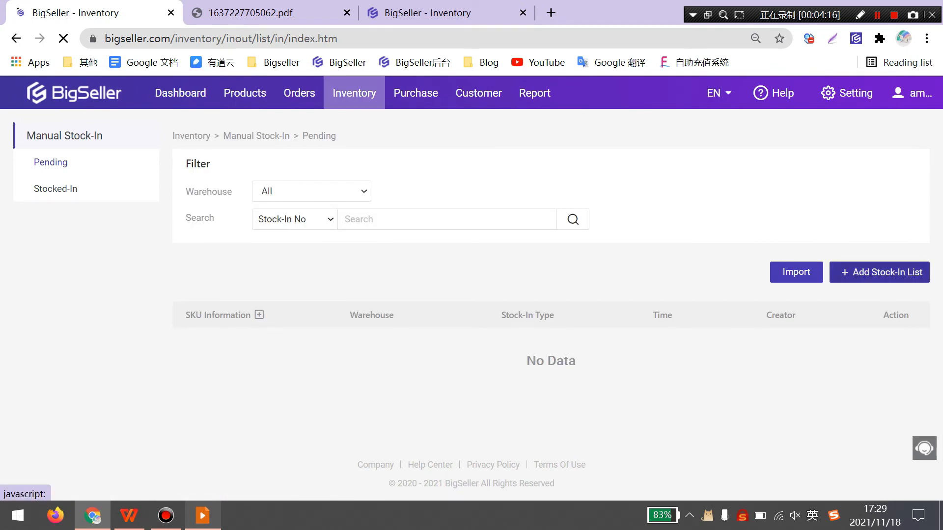
pyautogui.click(879, 271)
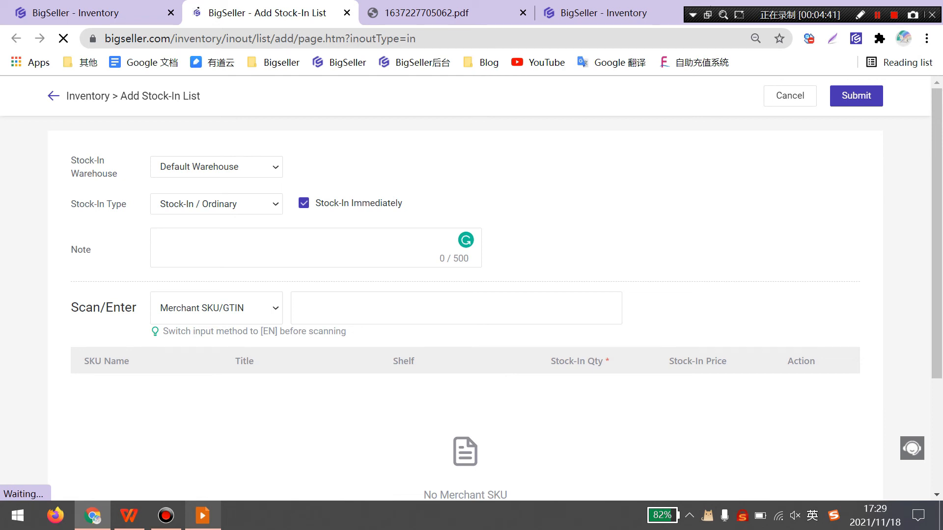
# - Scan AB001X-ma'am-XXL, submit 4 units to Default Warehouse, and view the stocked-in records
pyautogui.click(455, 307)
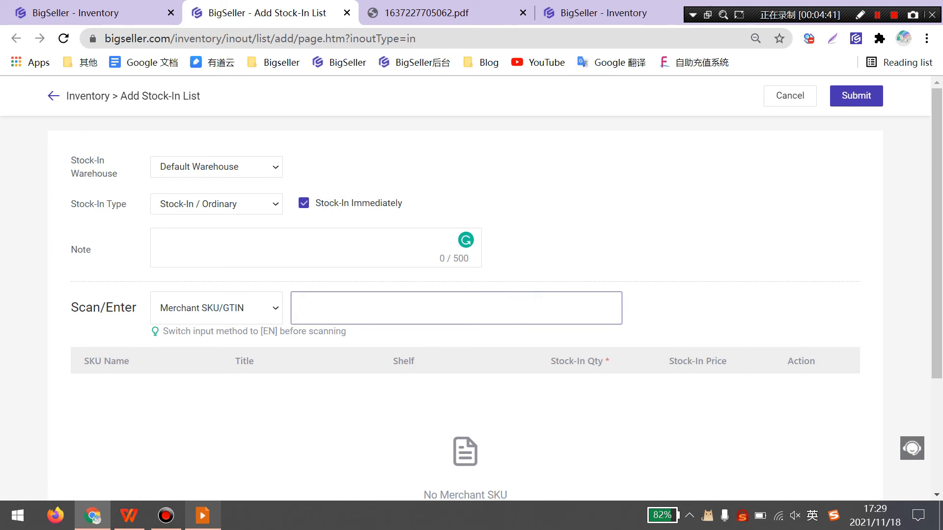
pyautogui.write("AB001X-ma'am-XXL")
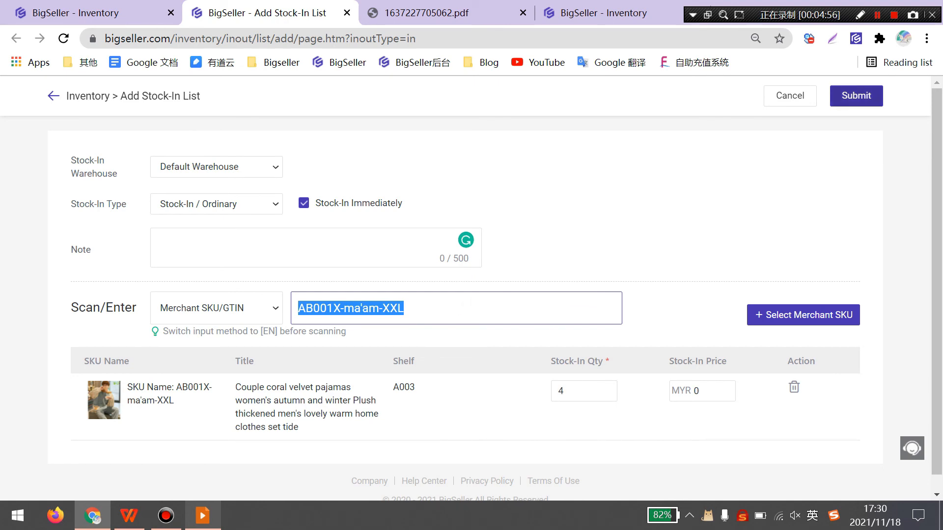
pyautogui.click(855, 95)
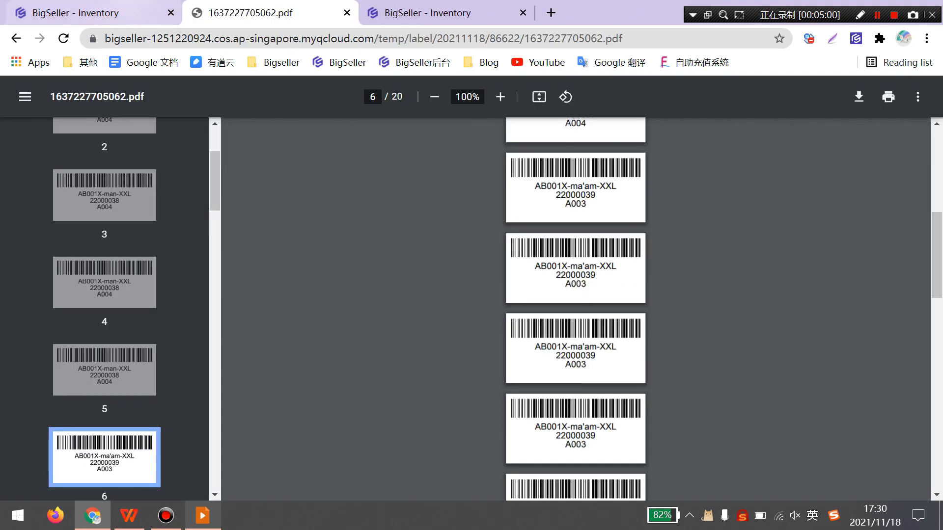
pyautogui.click(421, 13)
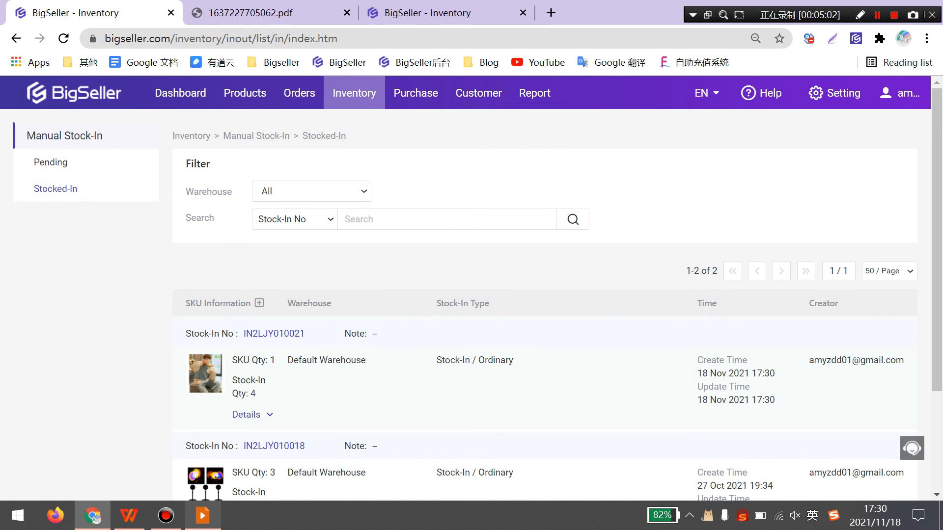